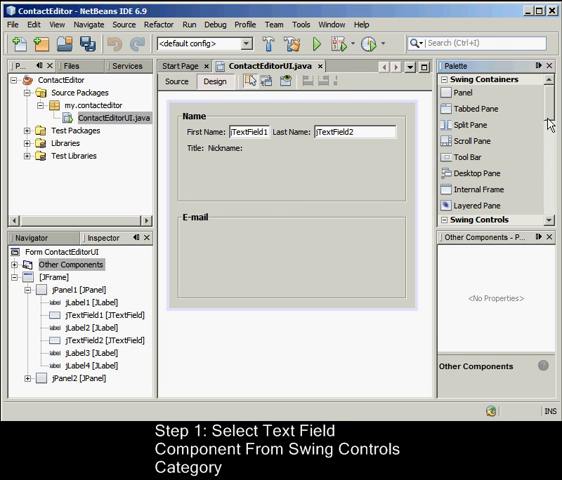
Scroll the Palette down to the Swing Controls Text Field component.
scroll(down, 3)
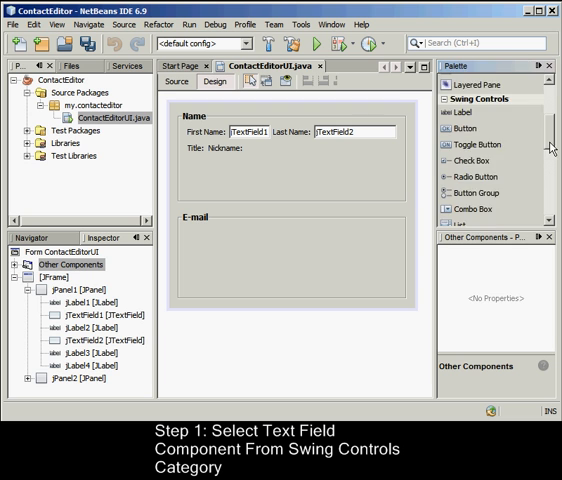
scroll(down, 3)
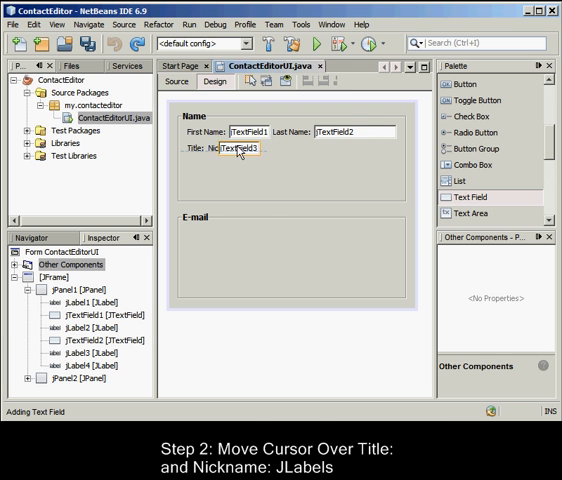
Place JTextFields on the form after the Title and Nickname labels.
click(232, 164)
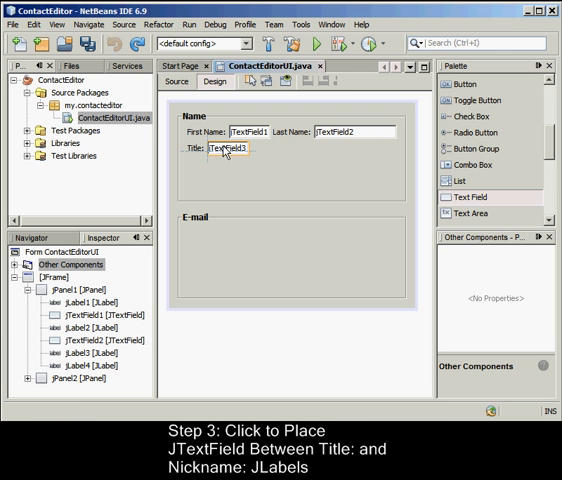
click(200, 176)
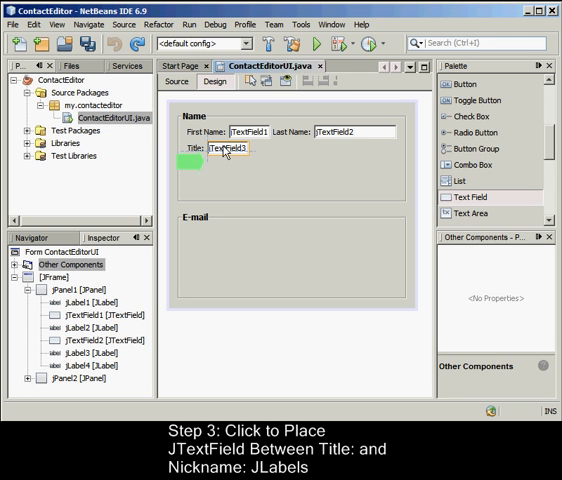
click(220, 164)
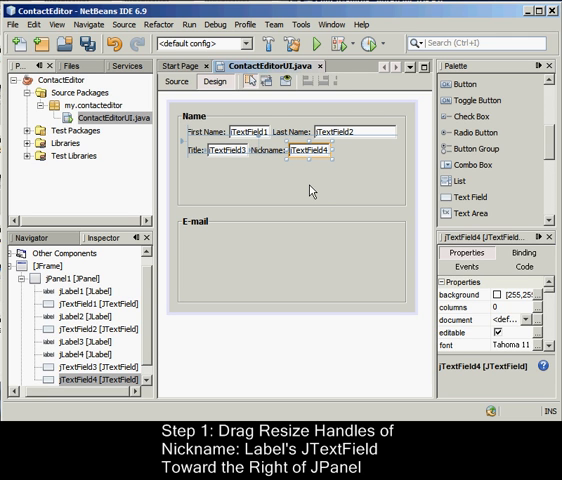
mouse_move(332, 168)
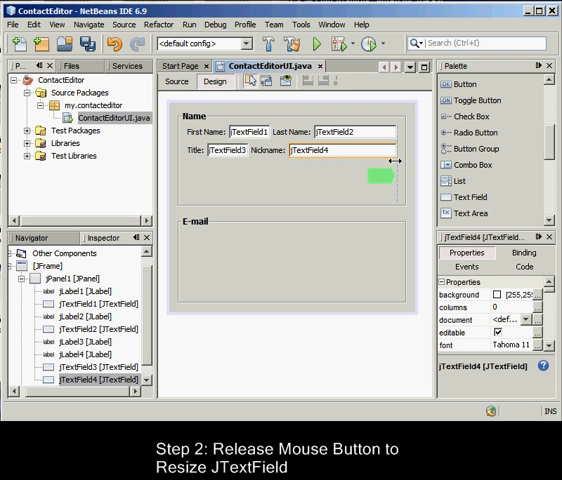
Widen the Nickname JTextField to the right edge of the JPanel.
drag(360, 160, 396, 160)
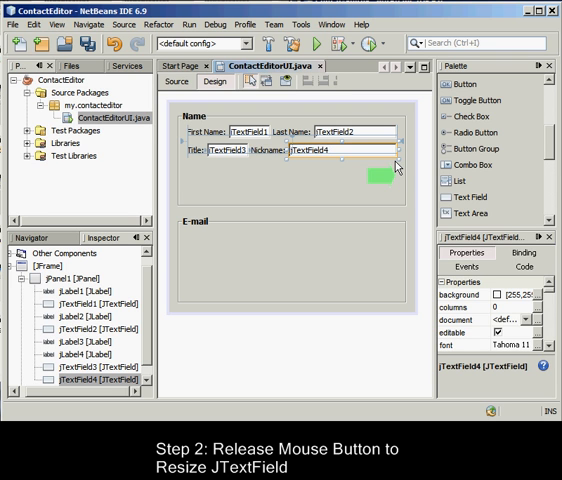